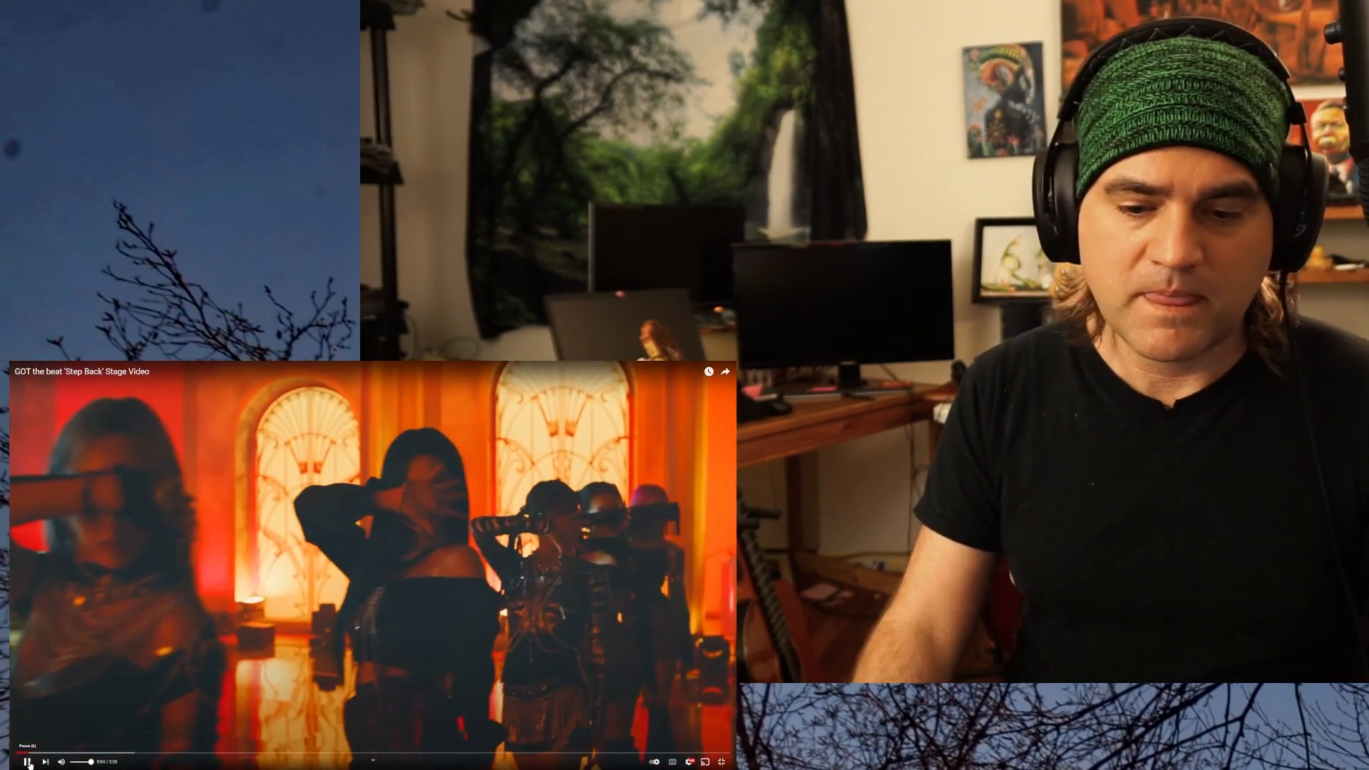
Pause GOT the beat's 'Step Back' stage video just after its opening
left_click(26, 761)
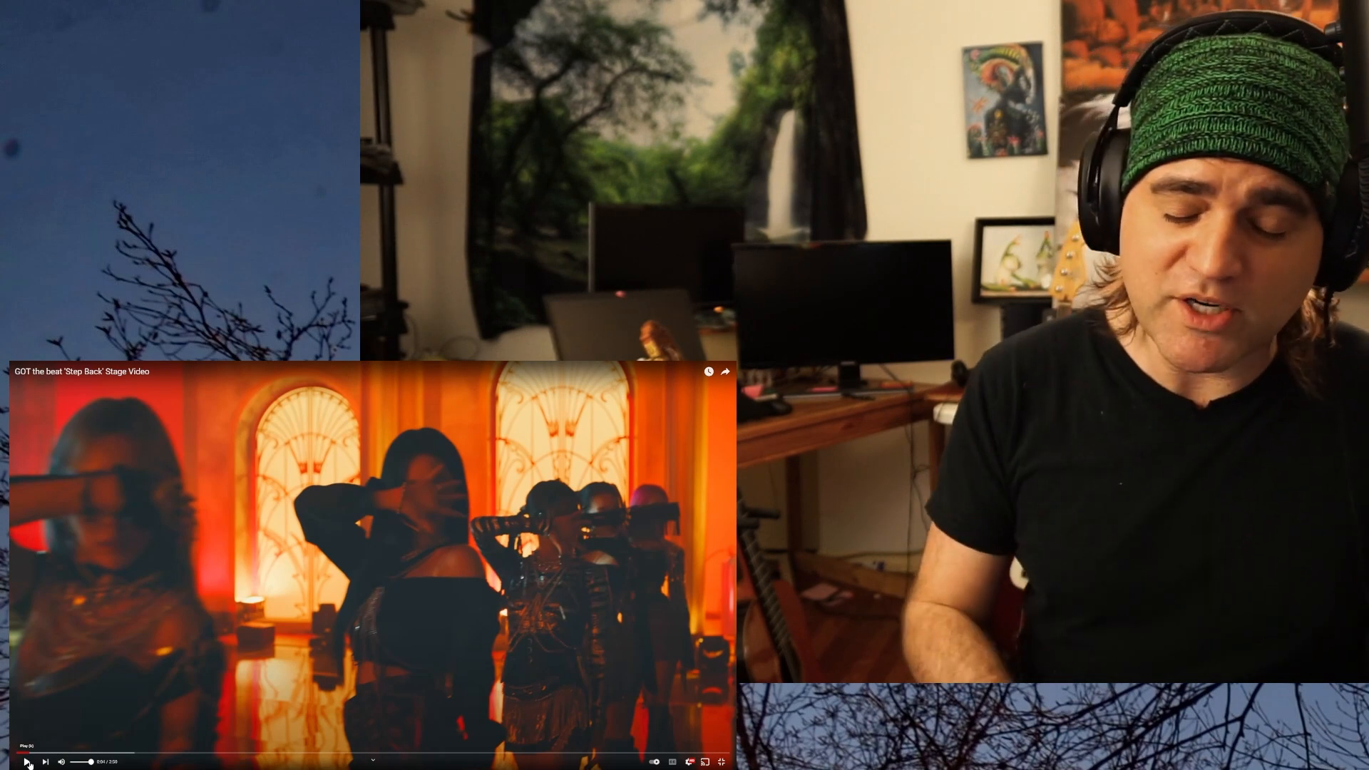